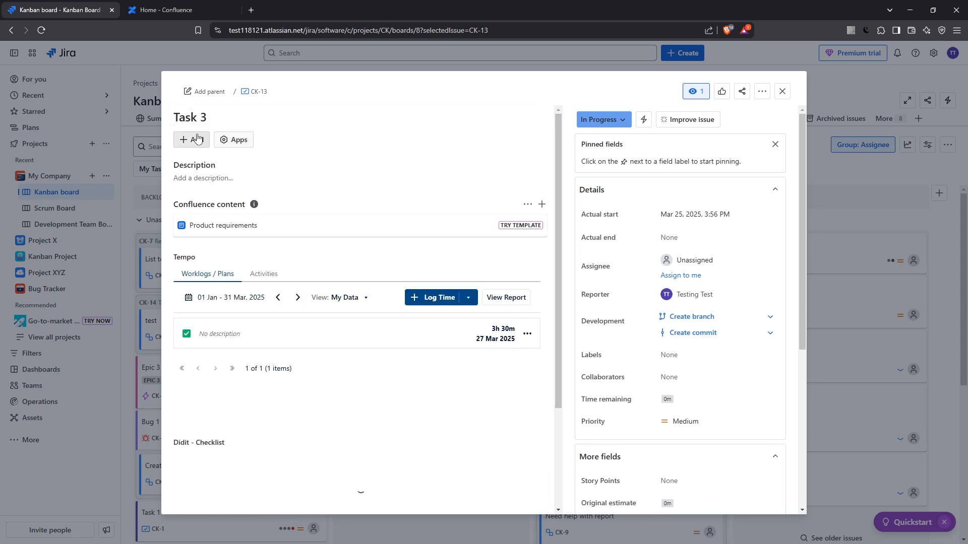
pyautogui.moveTo(234, 140)
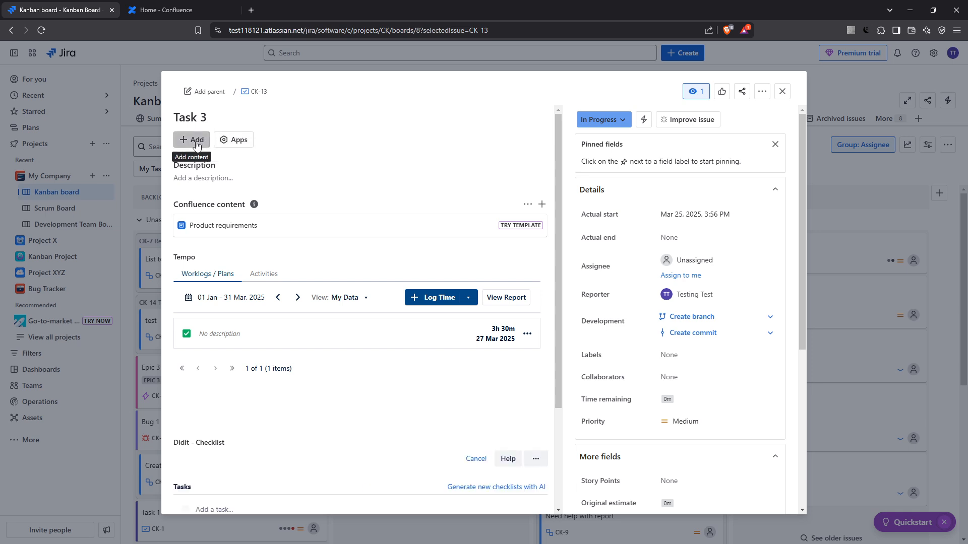
# Reveal the Task 3 (CK-13) issue's add-content options via the + Add menu
pyautogui.click(192, 139)
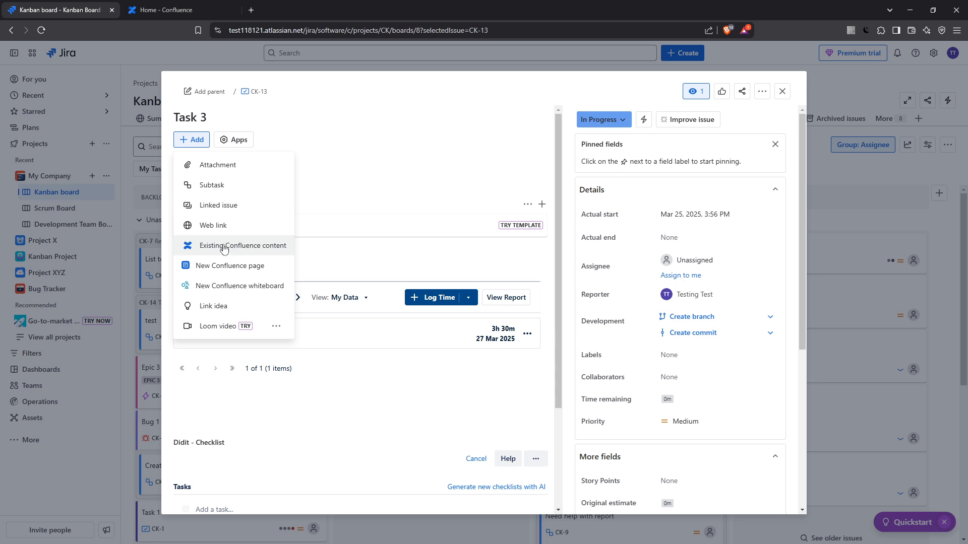
pyautogui.moveTo(245, 252)
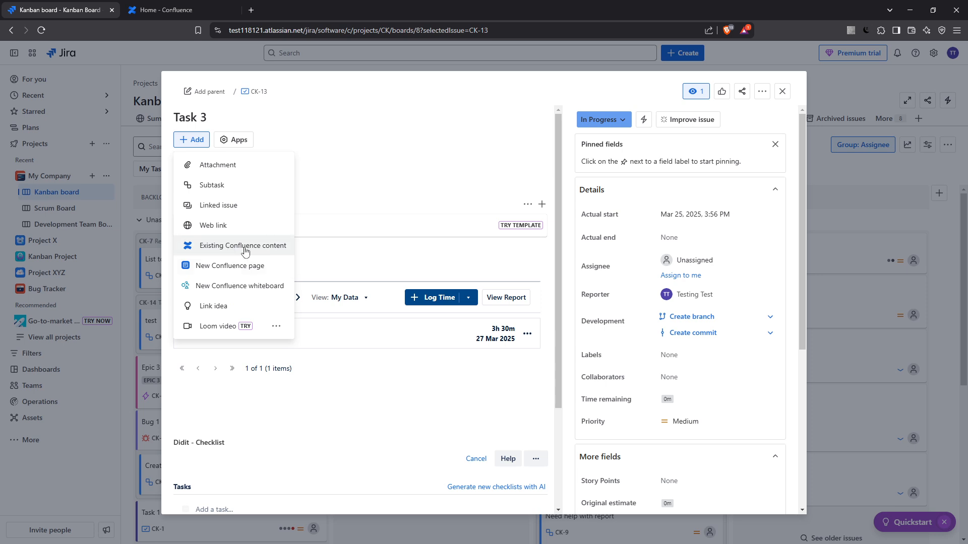
pyautogui.moveTo(232, 265)
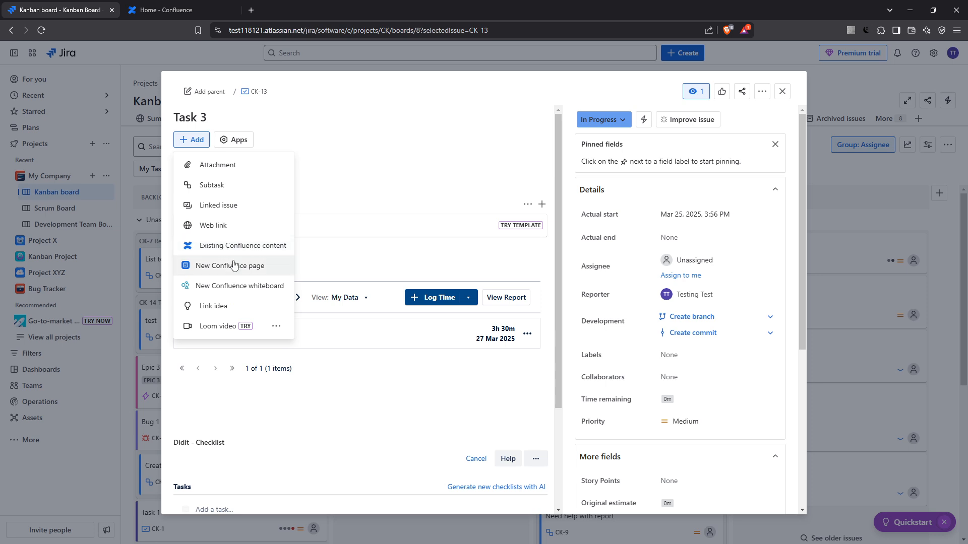
pyautogui.moveTo(249, 272)
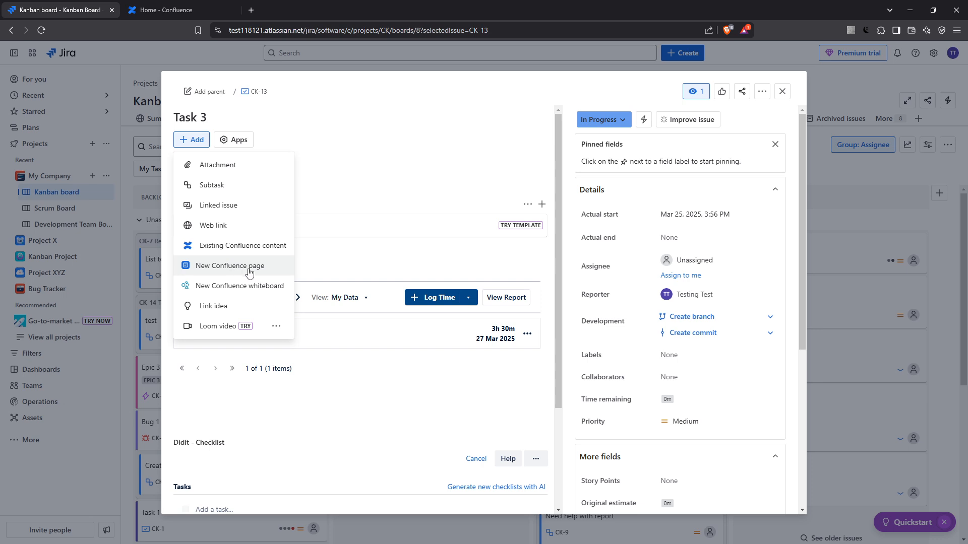
pyautogui.moveTo(246, 273)
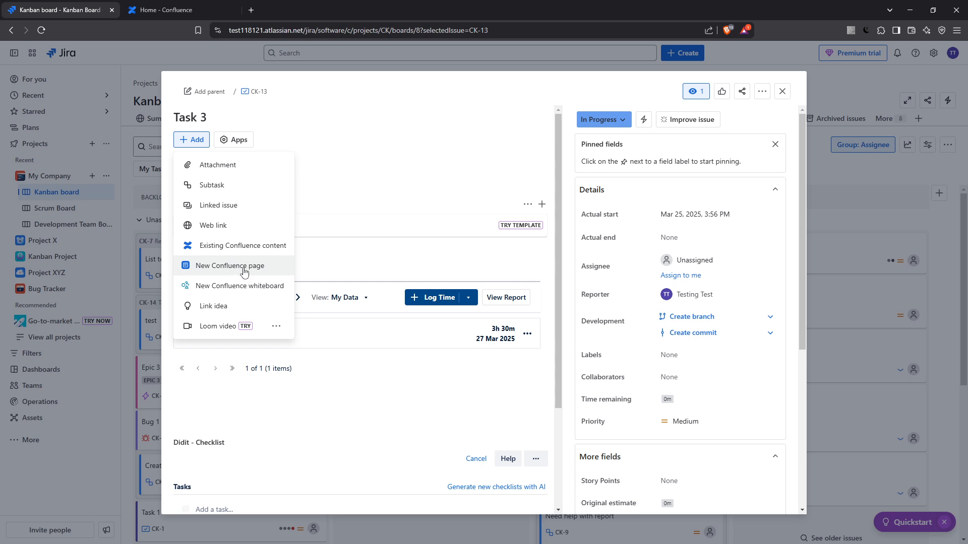
pyautogui.moveTo(259, 249)
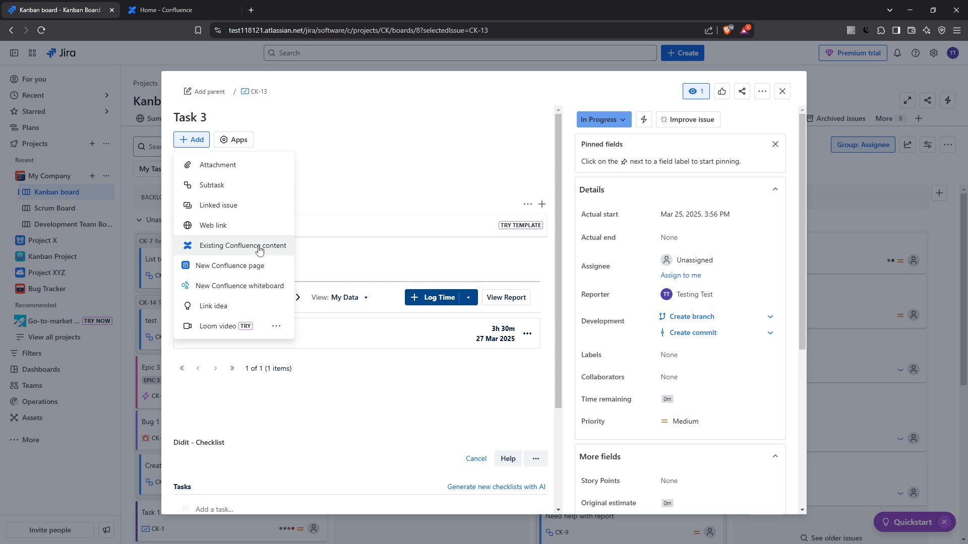
pyautogui.moveTo(250, 259)
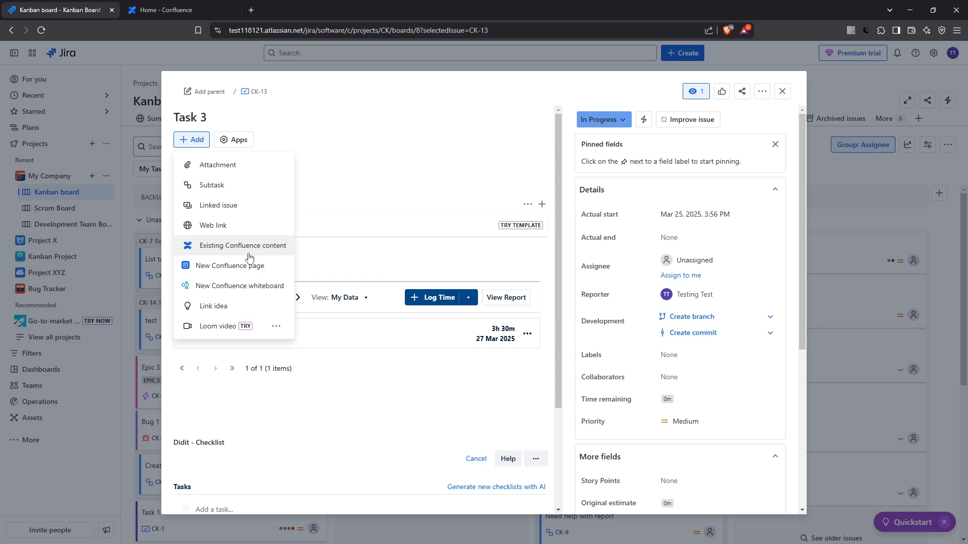
pyautogui.moveTo(249, 271)
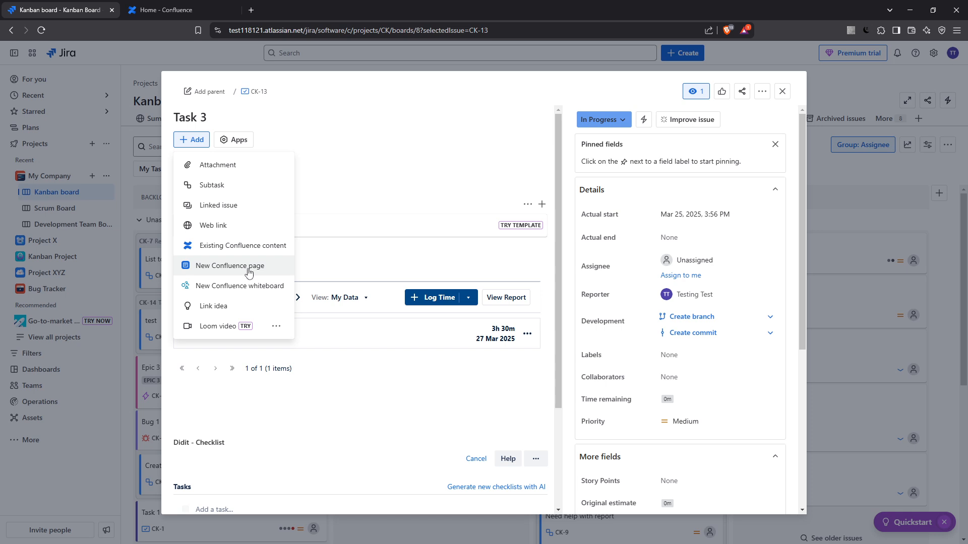
# Draft a new Confluence page titled 'Task 3' with body text 'Description here'
pyautogui.click(191, 139)
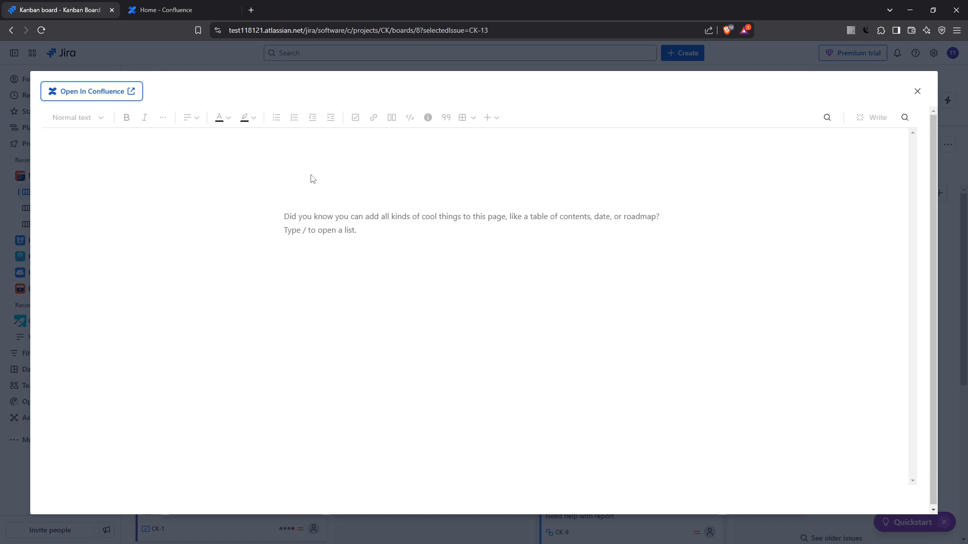
pyautogui.click(346, 176)
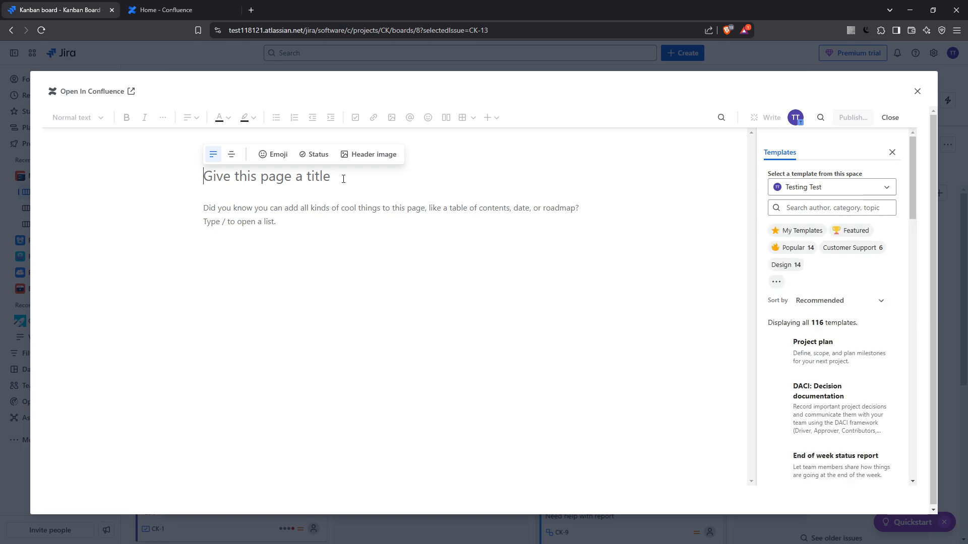
pyautogui.write('Task 3')
pyautogui.click(393, 214)
pyautogui.write('Descriptio')
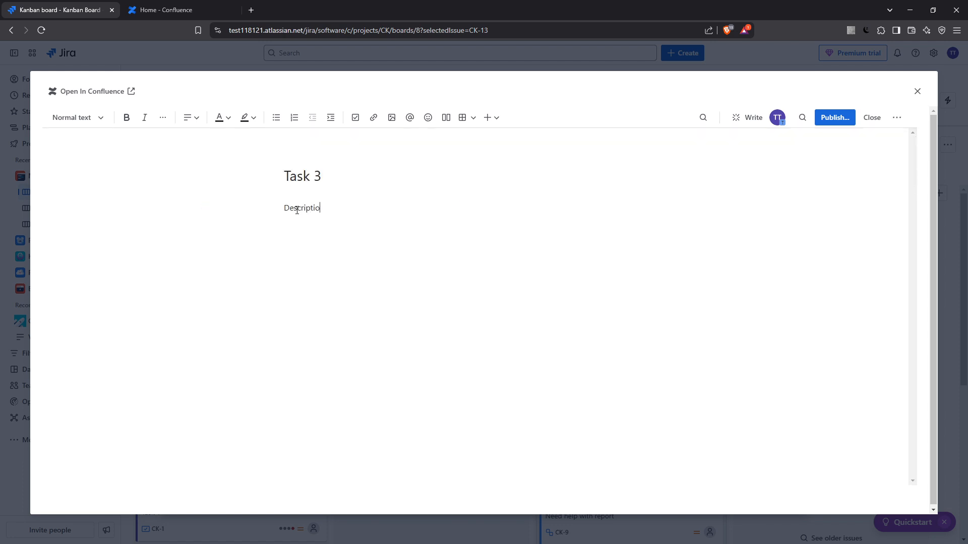
pyautogui.write('n')
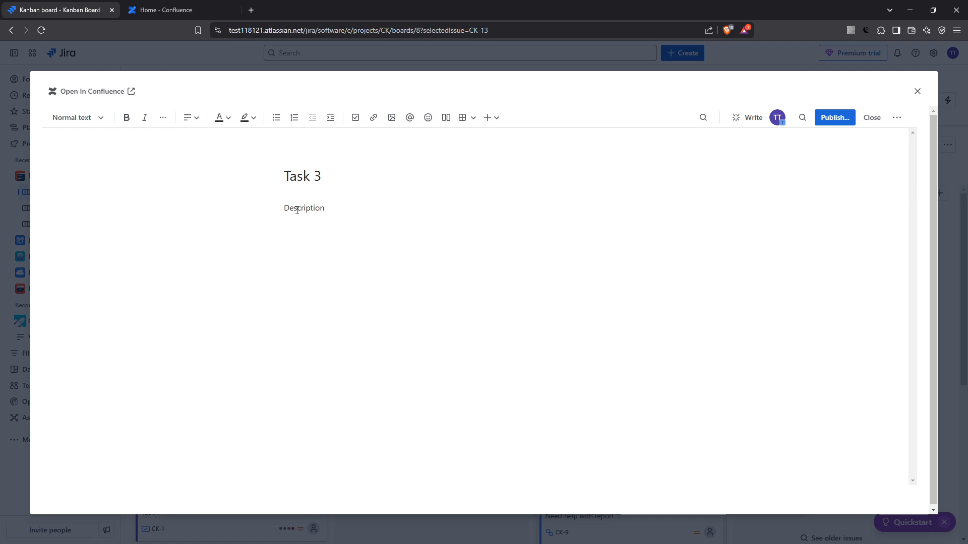
pyautogui.write('here')
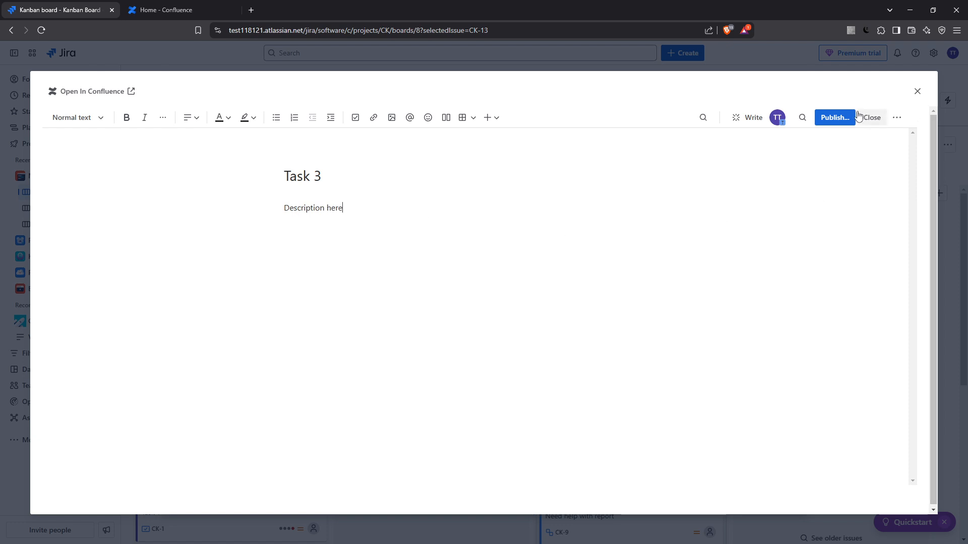
pyautogui.moveTo(835, 117)
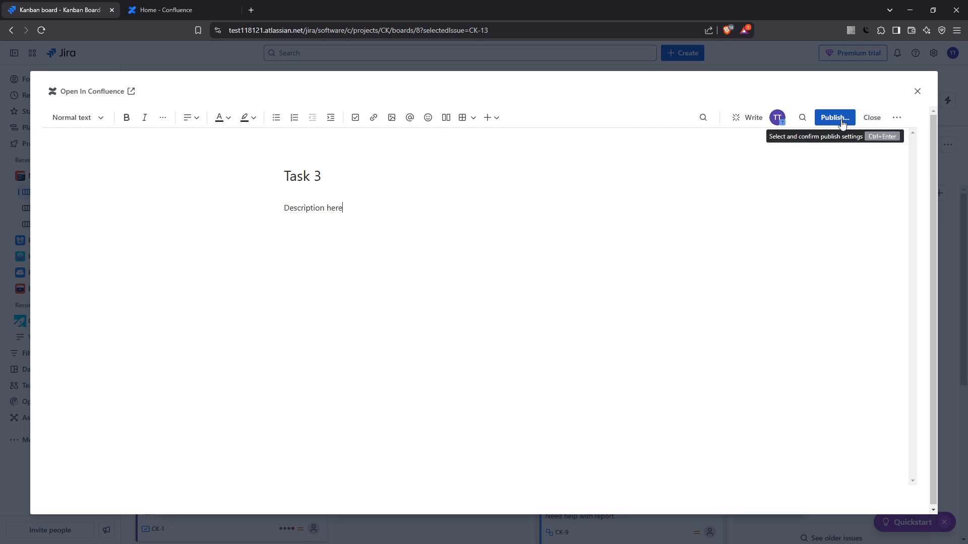
# Publish the Task 3 page to the Testing Test space, linking it to the issue
pyautogui.click(834, 117)
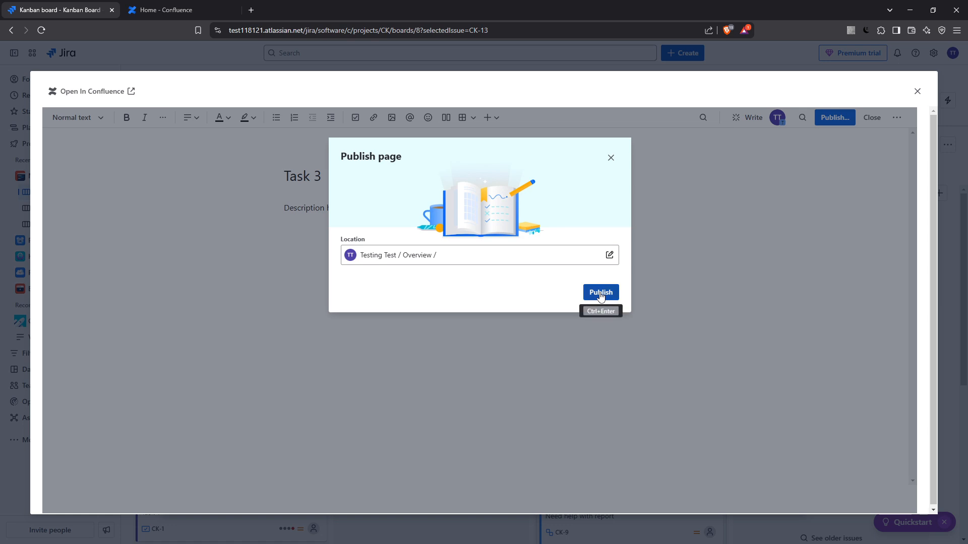
pyautogui.click(599, 292)
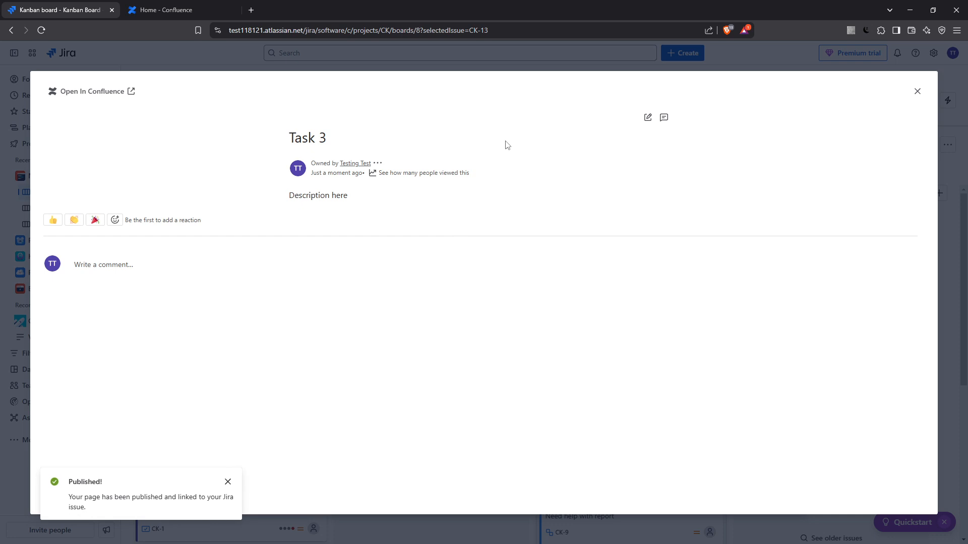
pyautogui.moveTo(322, 72)
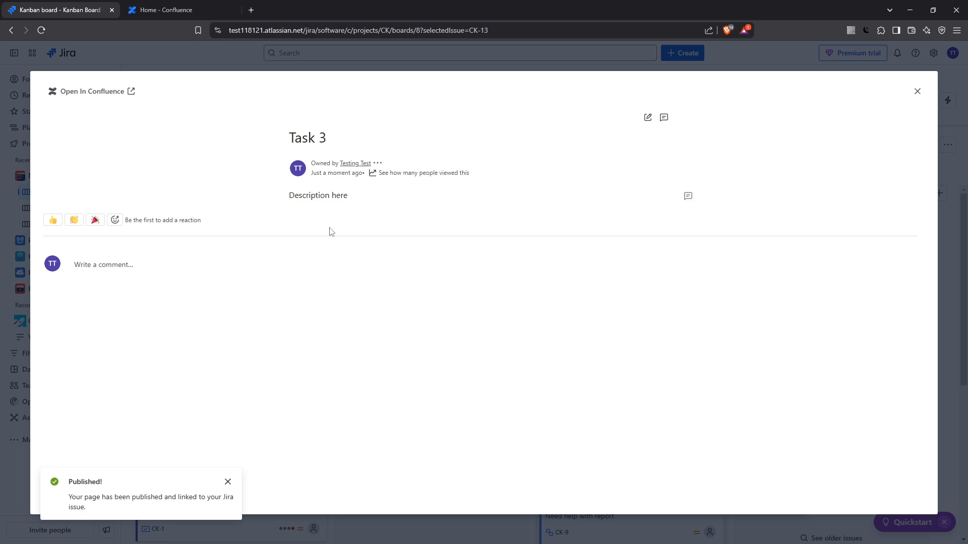
pyautogui.click(179, 10)
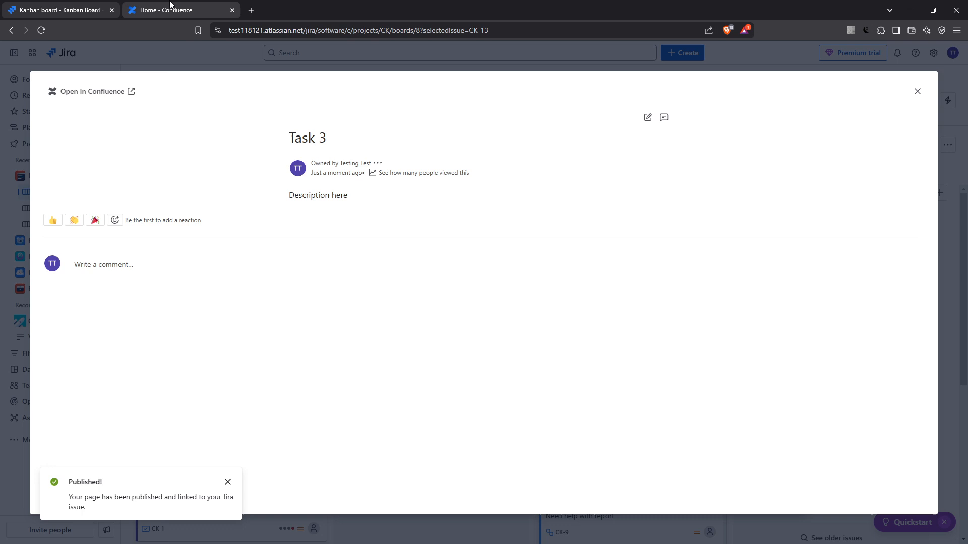
# In Confluence, locate the published Task 3 page inside the Testing Test space's page tree
pyautogui.click(916, 91)
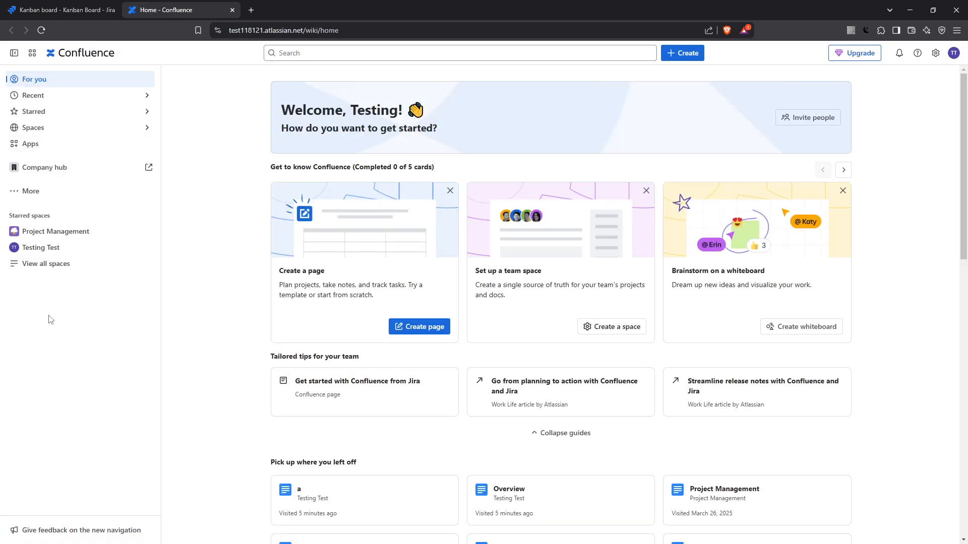
pyautogui.moveTo(45, 263)
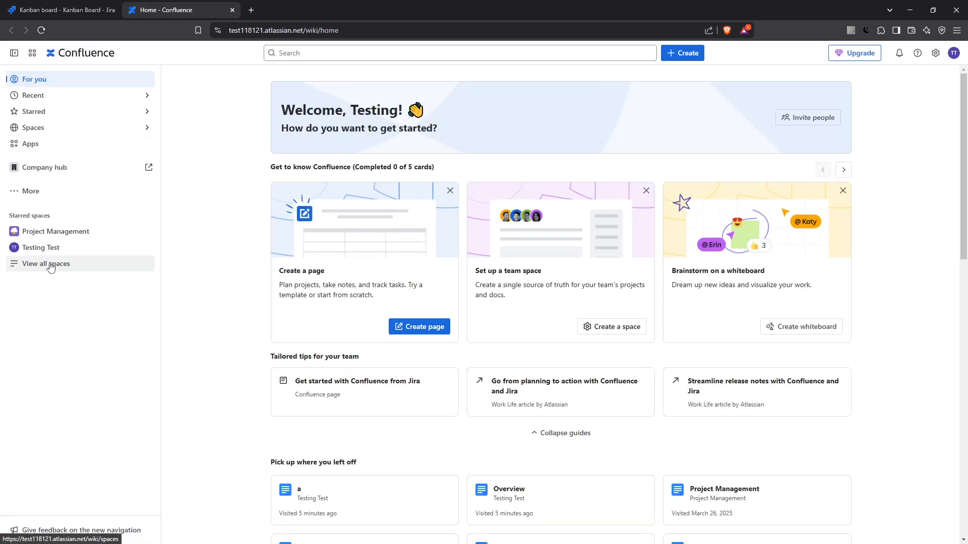
pyautogui.click(45, 263)
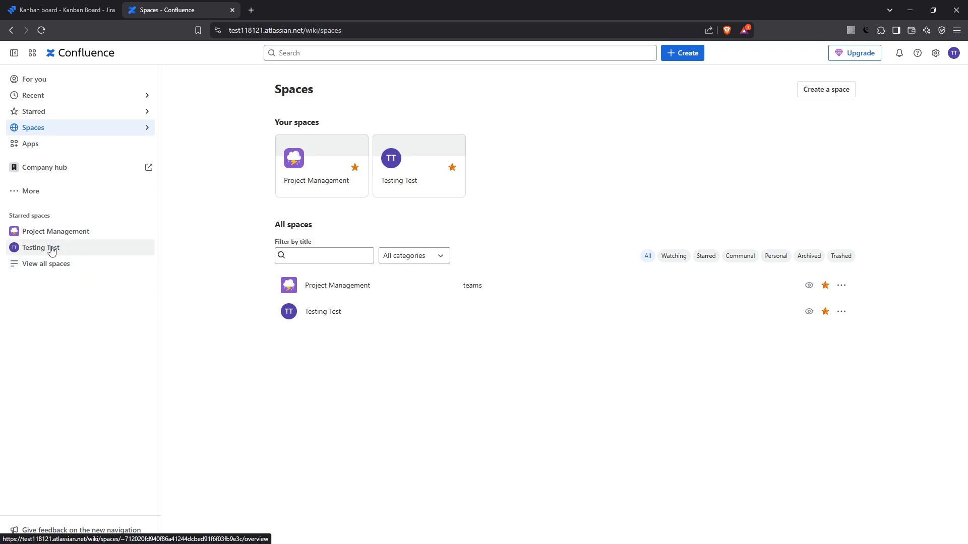
pyautogui.click(40, 248)
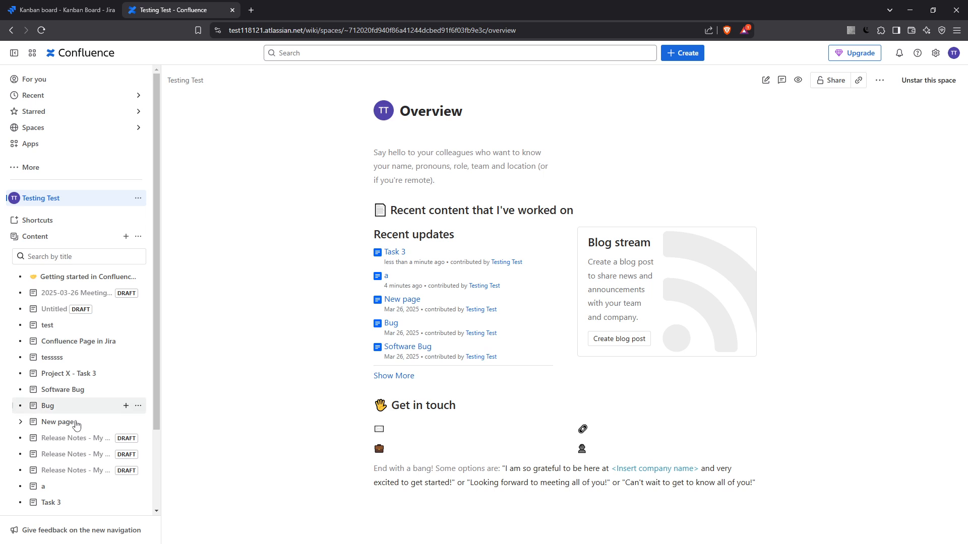
pyautogui.click(50, 502)
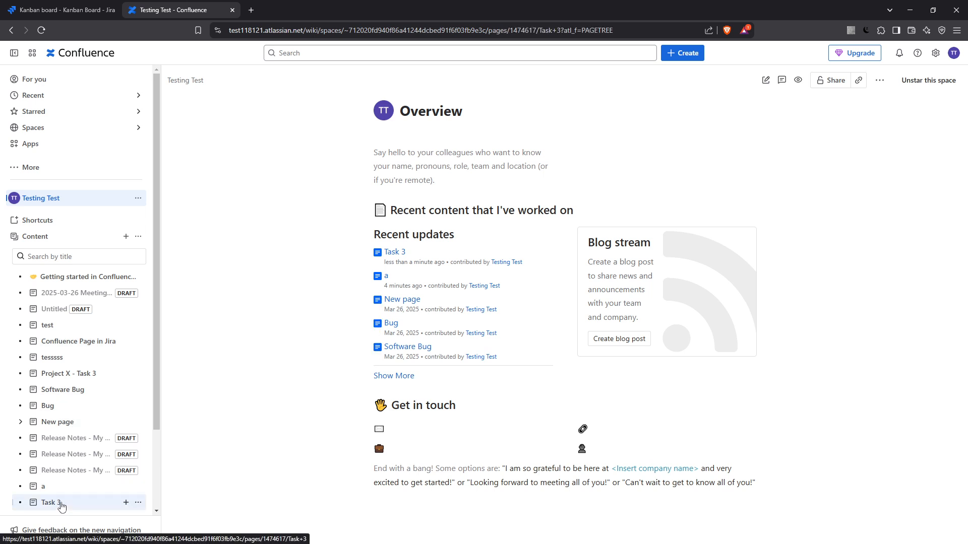
pyautogui.click(50, 502)
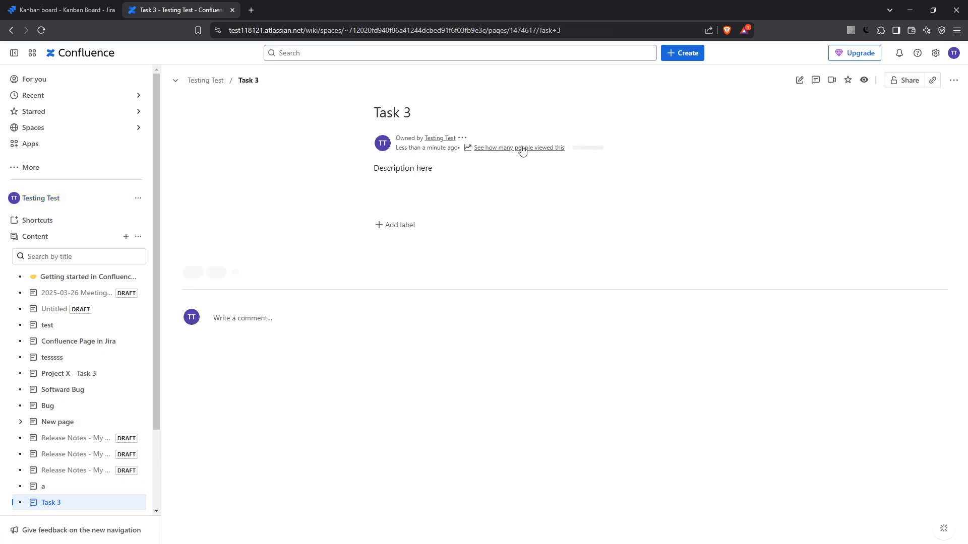